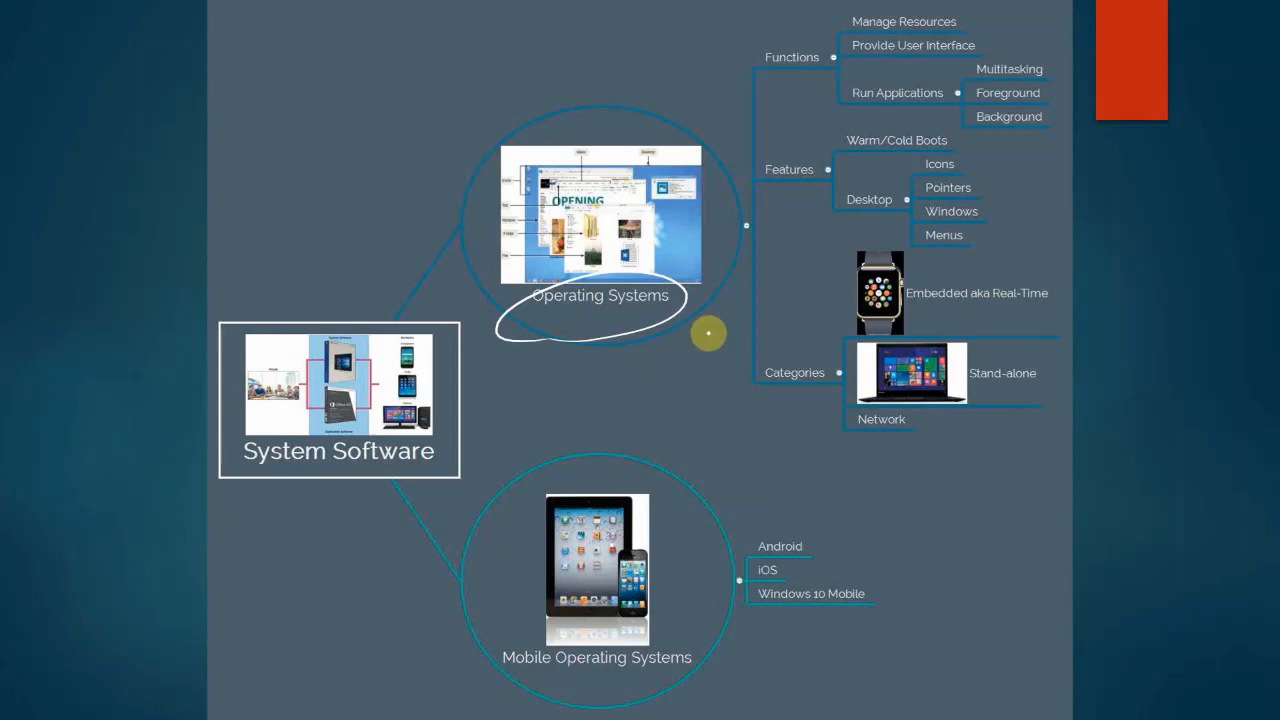
mouse_move(770, 86)
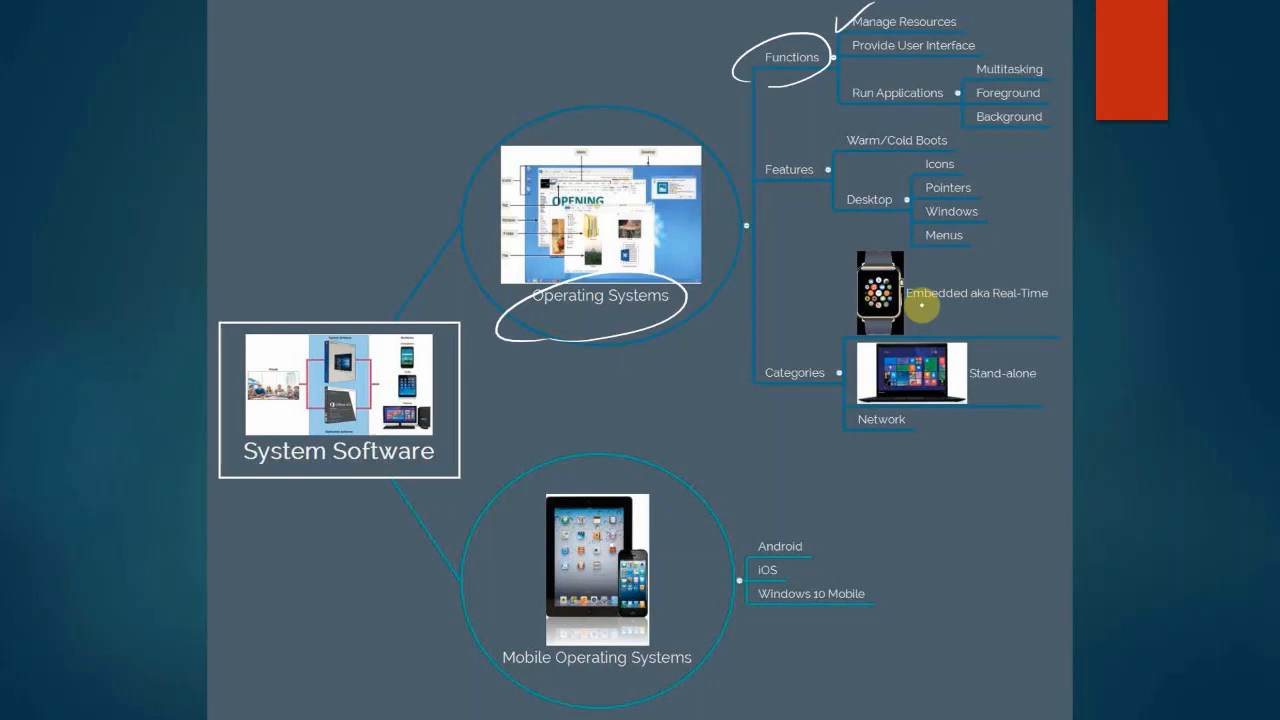
mouse_move(304, 32)
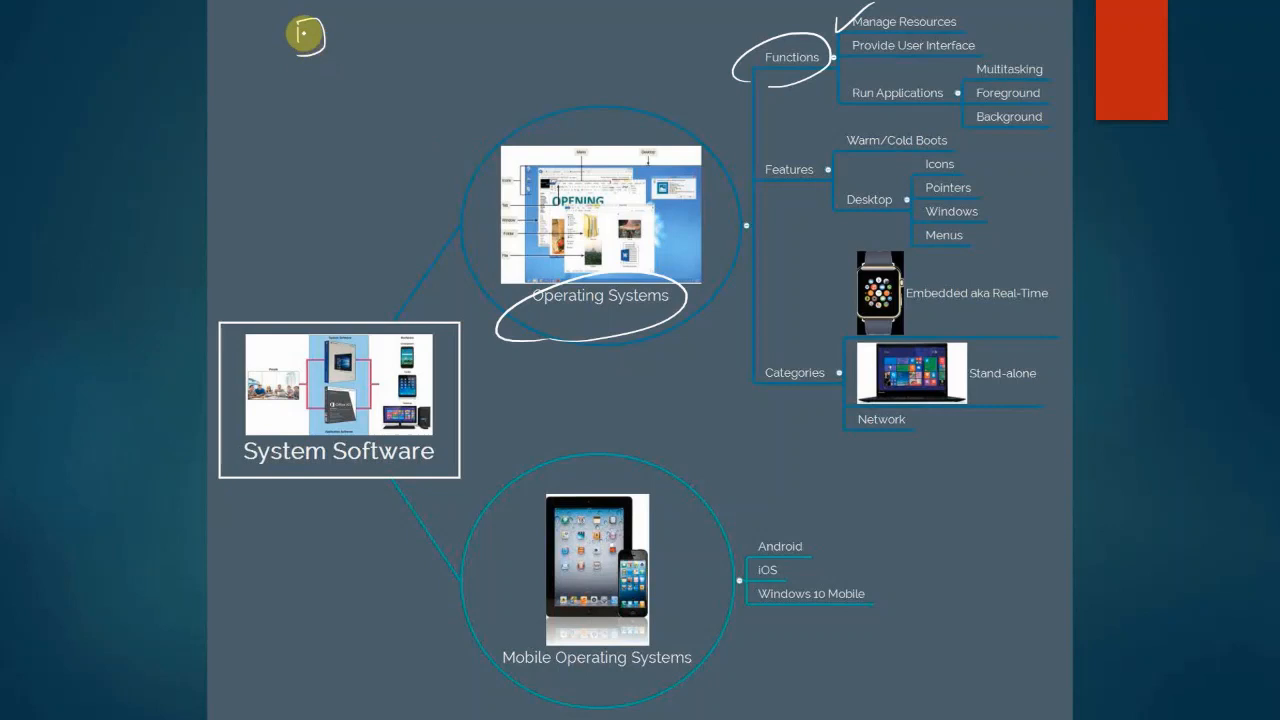
Ink a sketch of a central computer linked to several circled peripheral devices.
drag(304, 36, 316, 130)
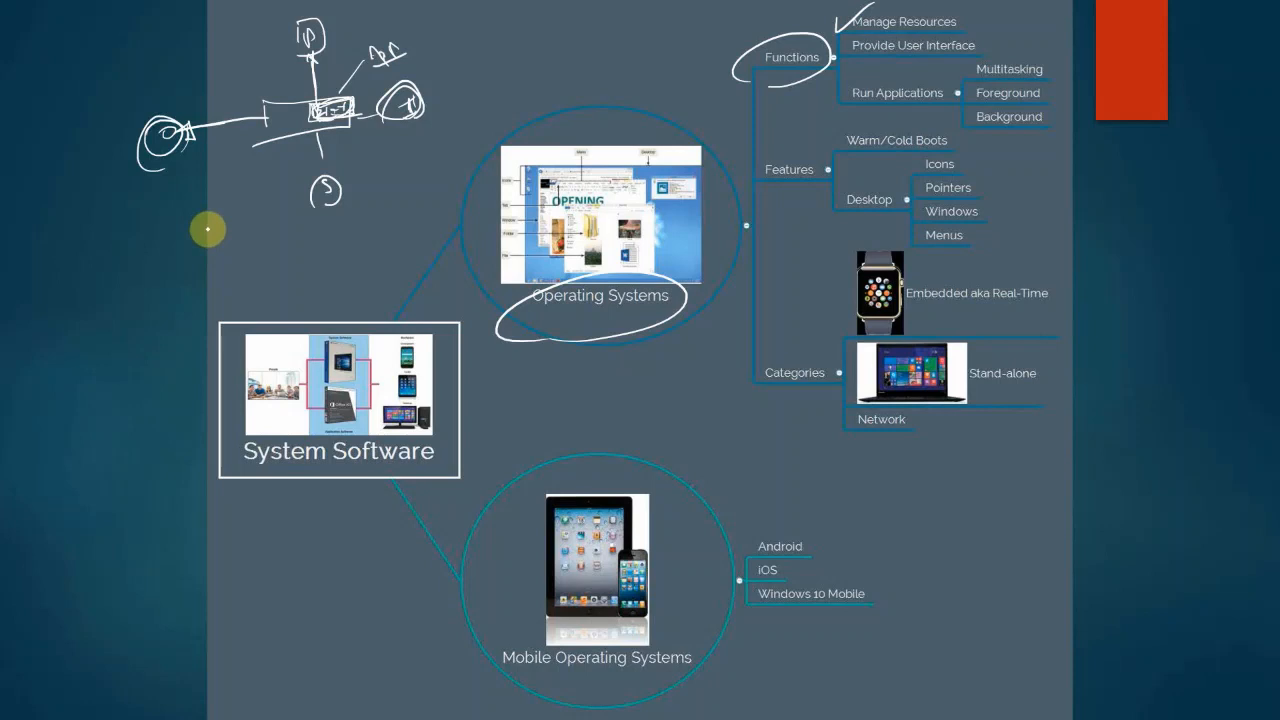
mouse_move(758, 228)
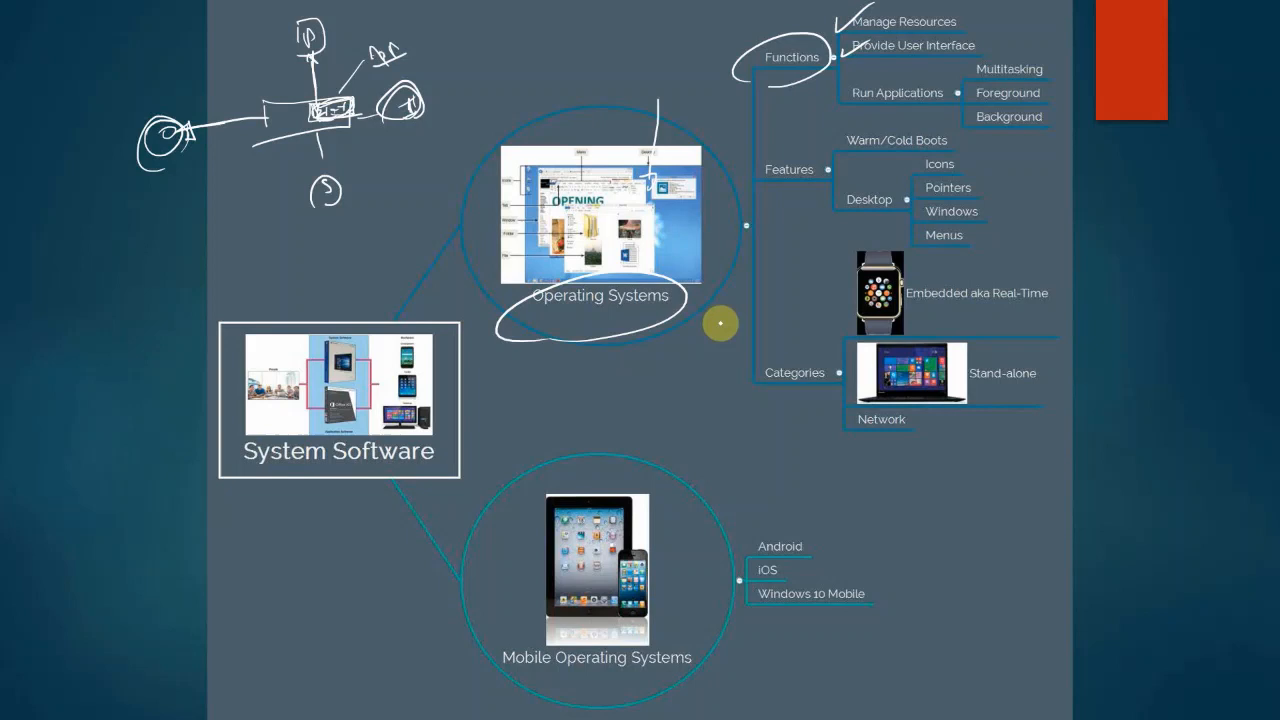
mouse_move(810, 270)
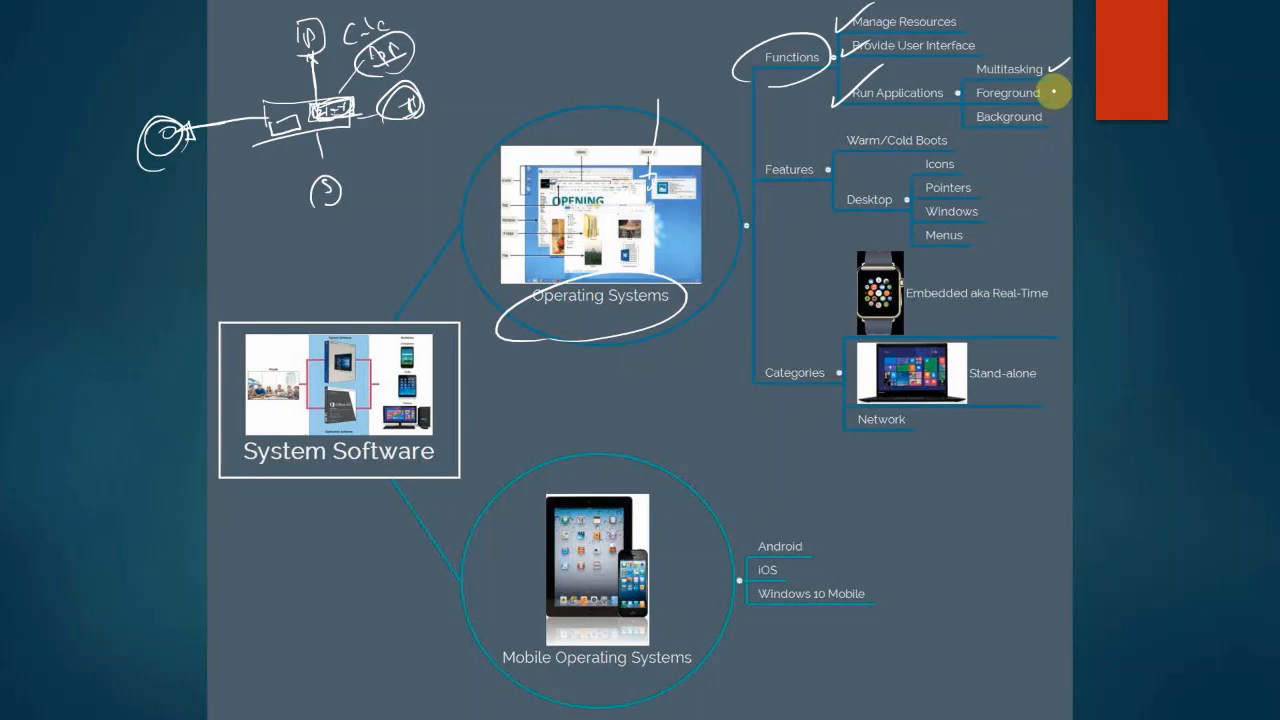
Draw ink circles around Foreground and Background and jot a note beside Foreground.
drag(970, 94, 1110, 92)
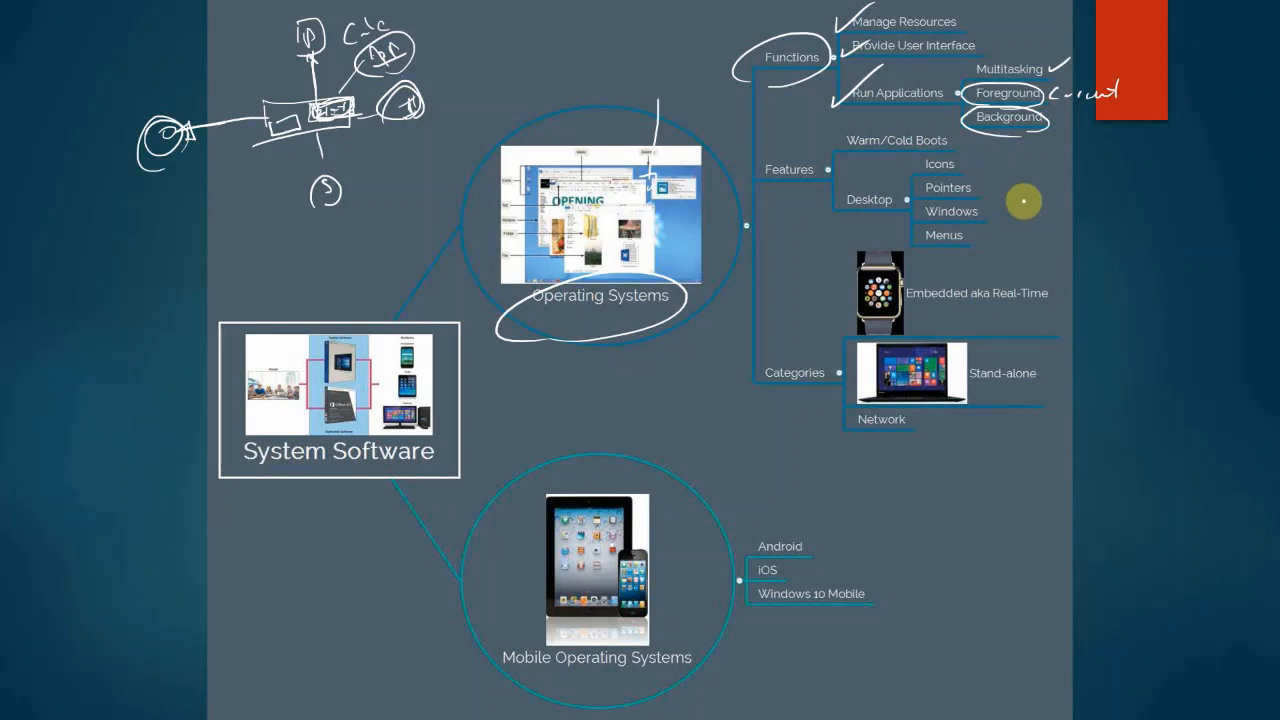
mouse_move(772, 192)
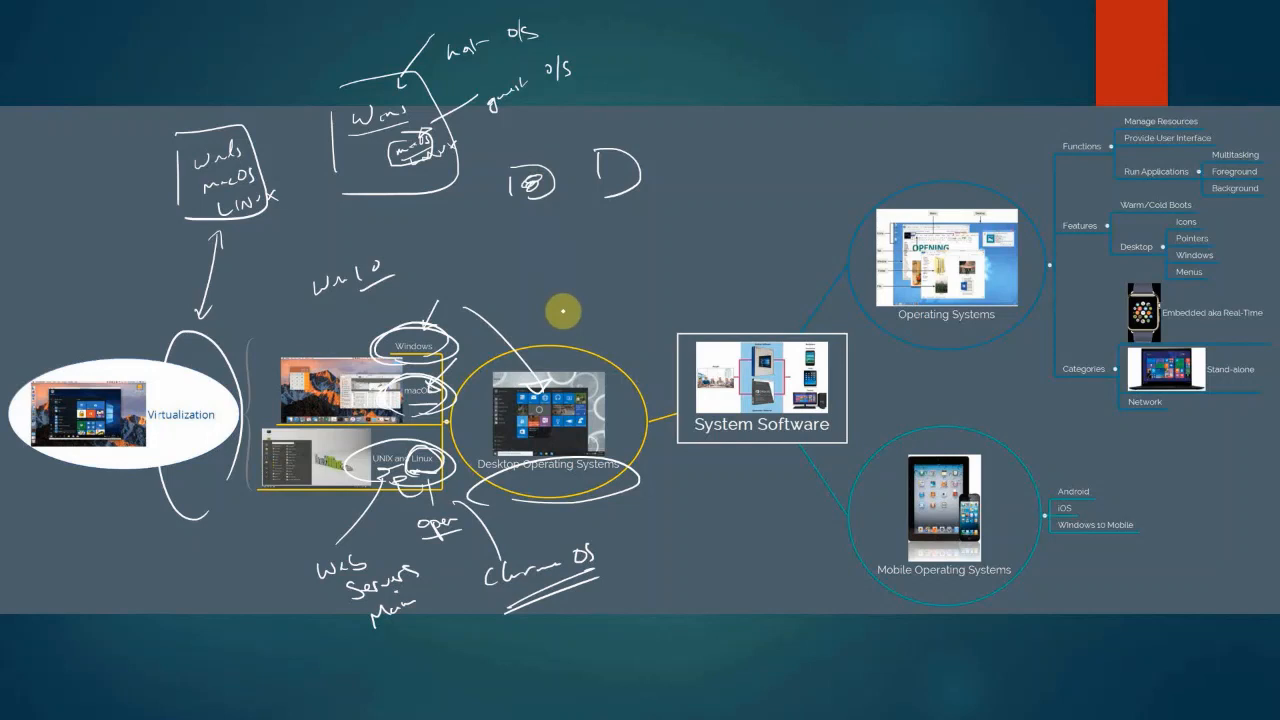
mouse_move(468, 198)
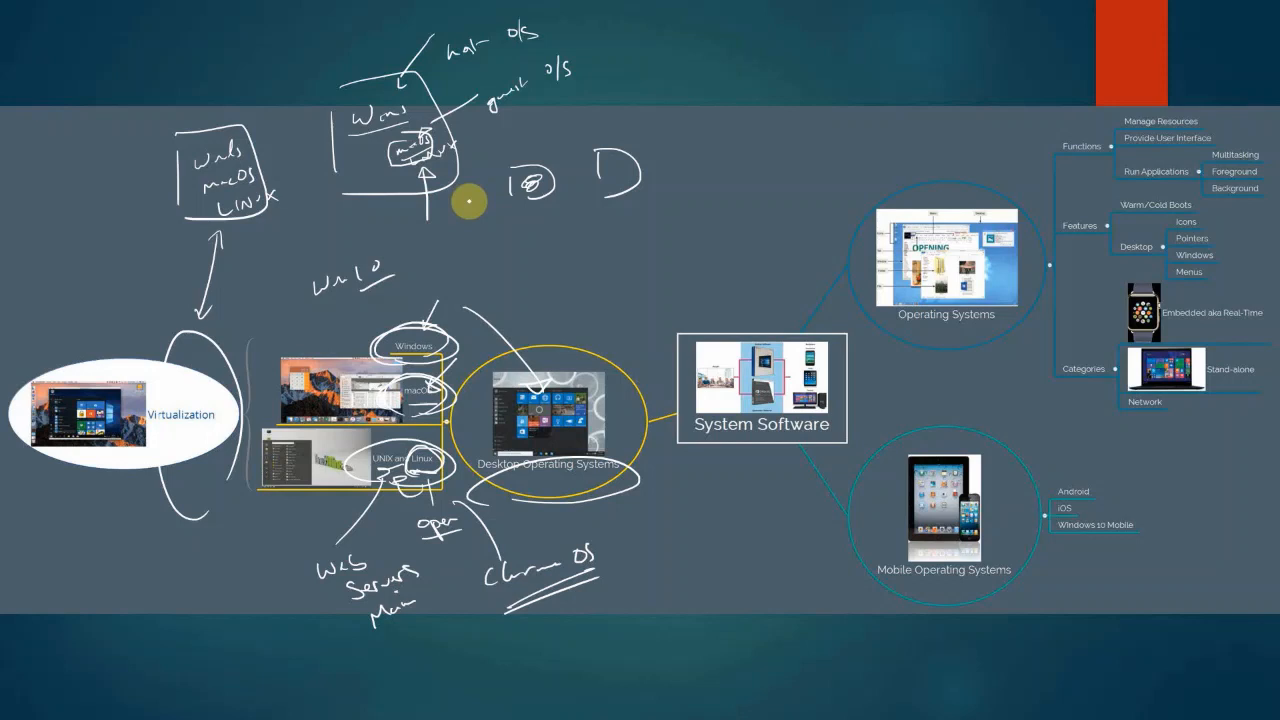